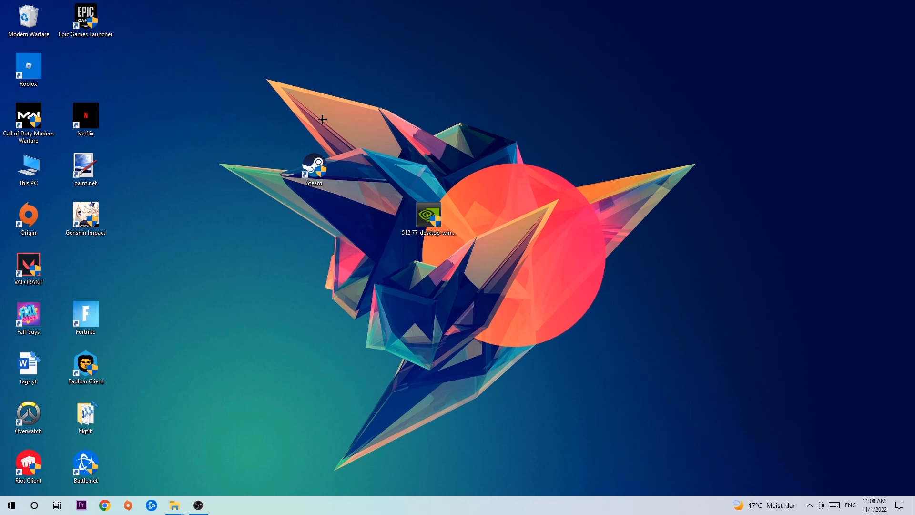
mouse_move(319, 119)
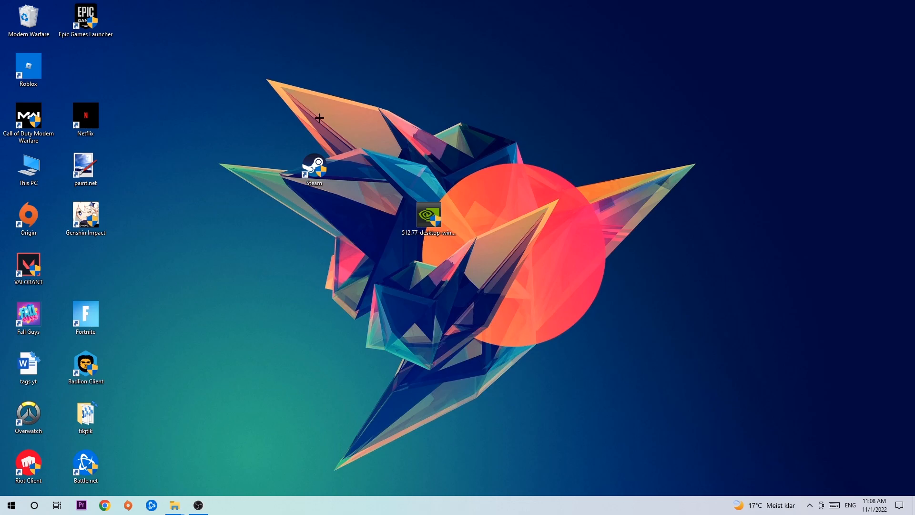
mouse_move(315, 133)
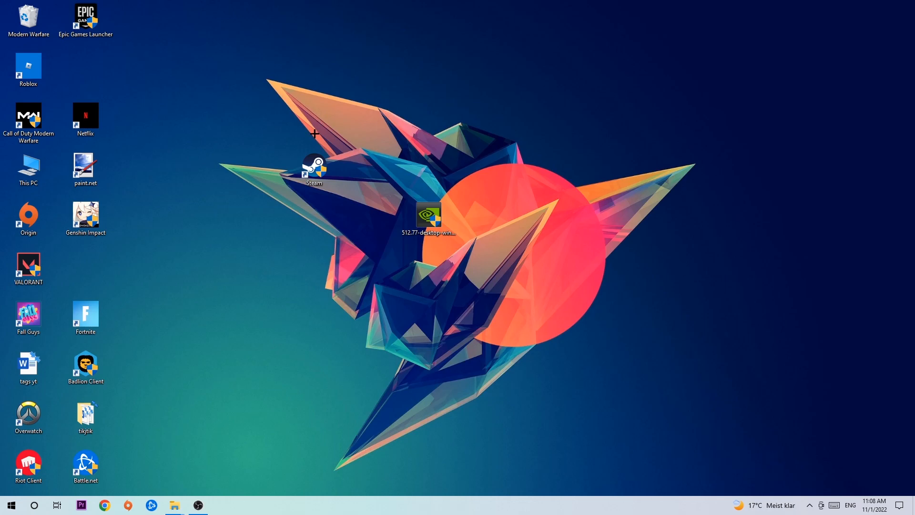
mouse_move(10, 505)
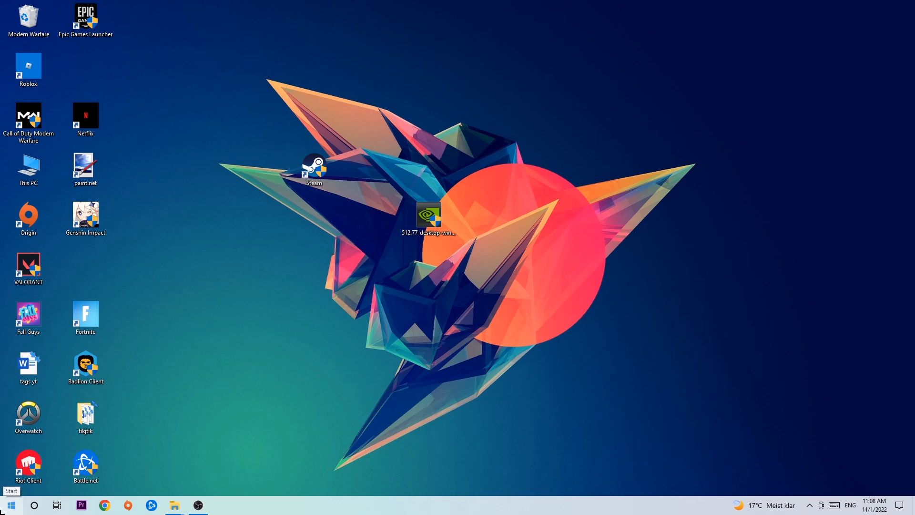
Step: Open the Windows Start menu to search for Windows Defender Firewall
click(10, 504)
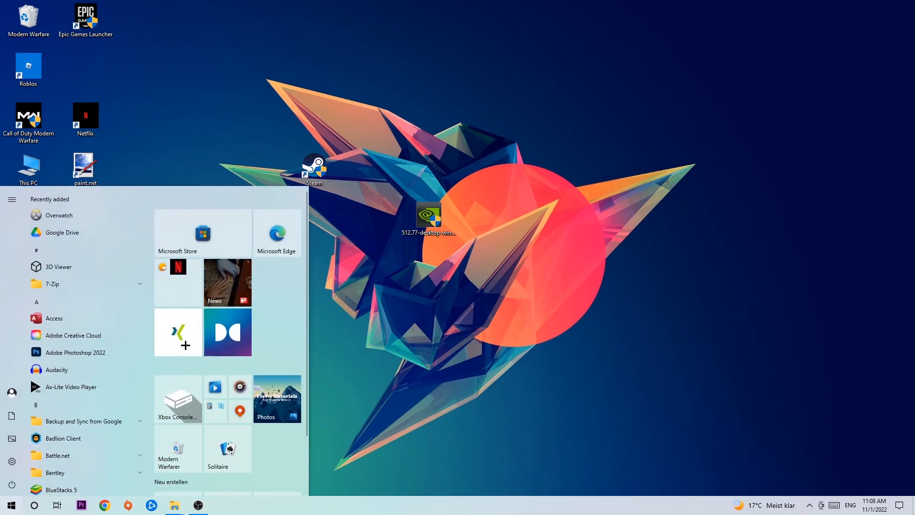
mouse_move(177, 332)
text(wind)
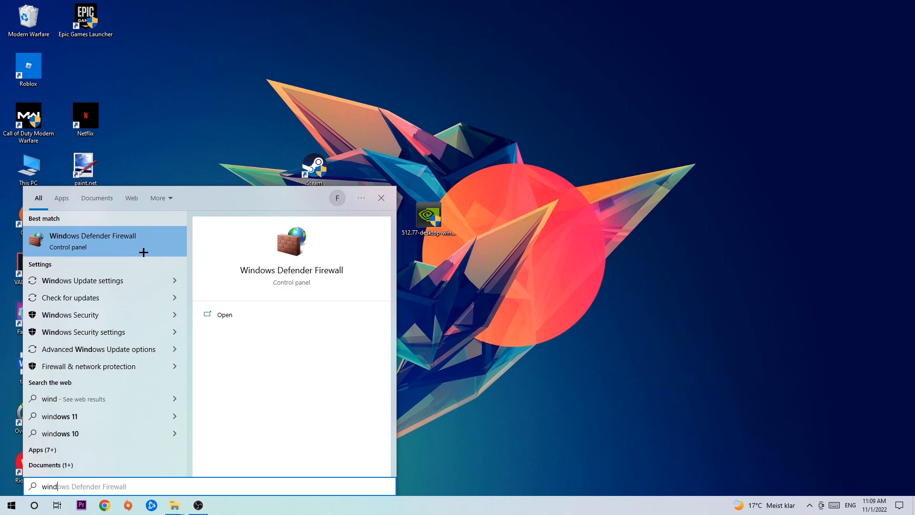
Step: Open the Windows Defender Firewall Control Panel result from the search
click(380, 197)
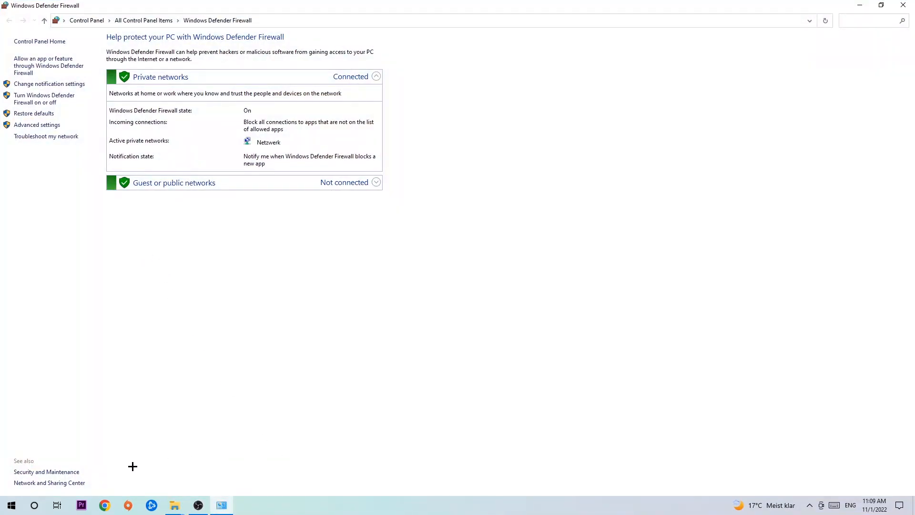
mouse_move(49, 66)
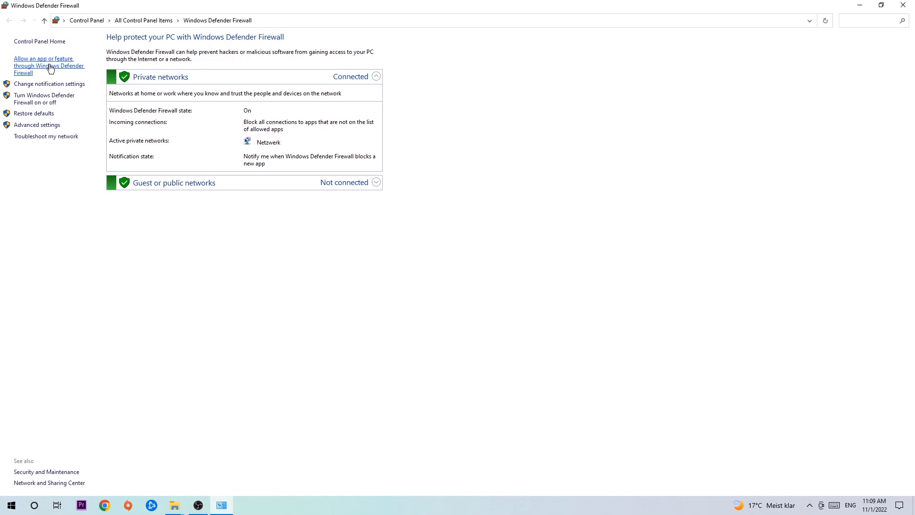
Step: Open 'Allow an app or feature through Windows Defender Firewall' and unlock it with Change settings
click(49, 66)
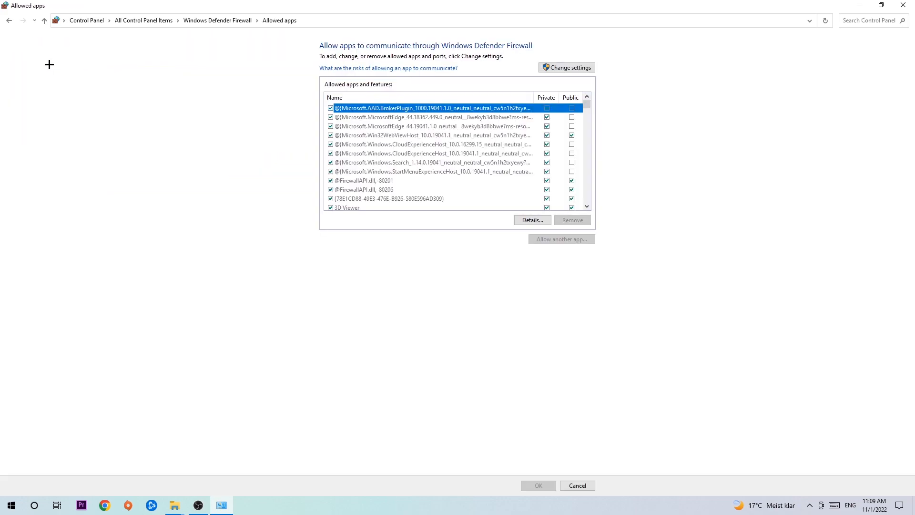
mouse_move(408, 72)
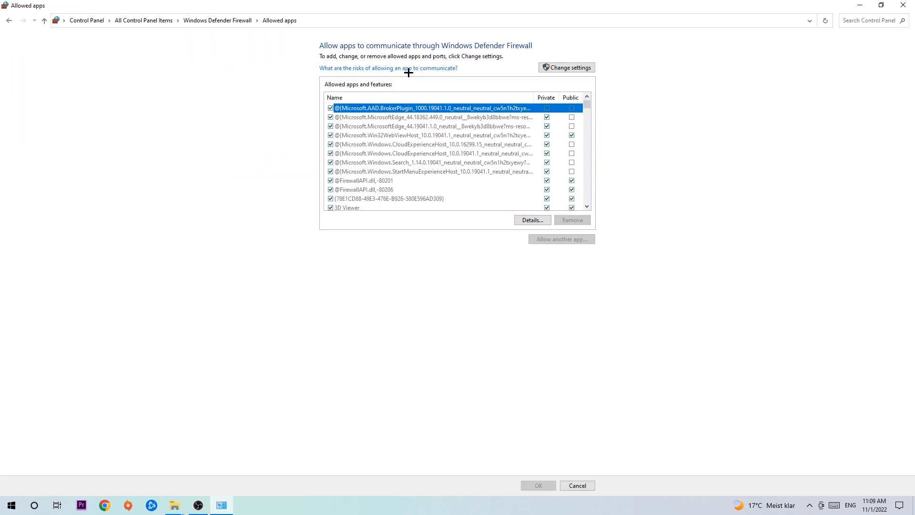
click(565, 67)
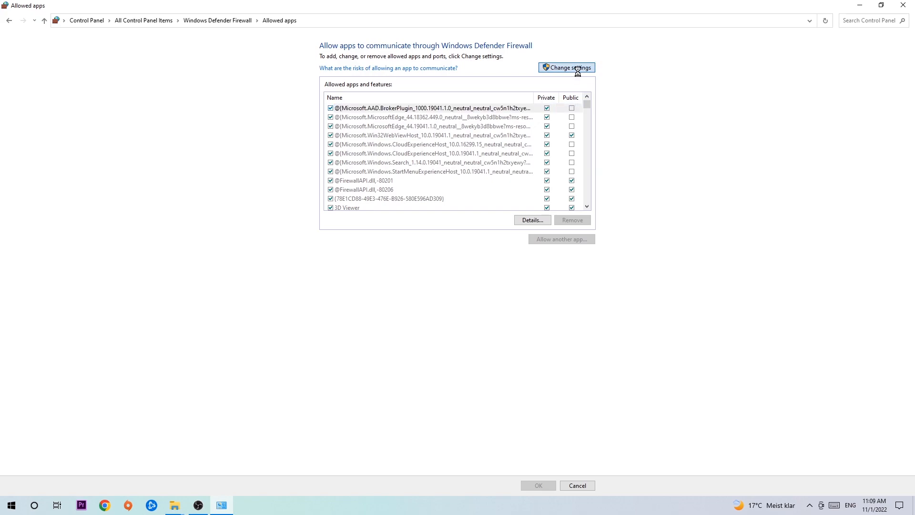
click(565, 67)
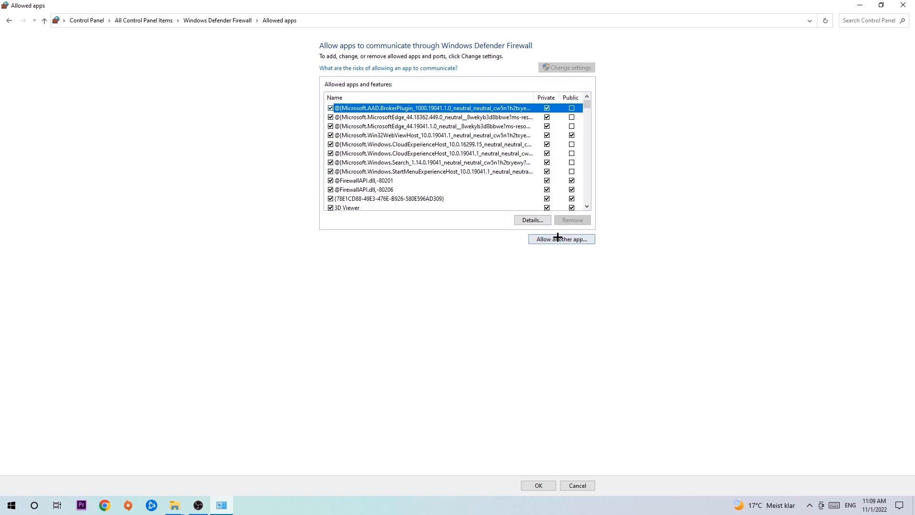
Step: Open 'Allow another app...', browse for the program file, then return to Add an app
click(560, 239)
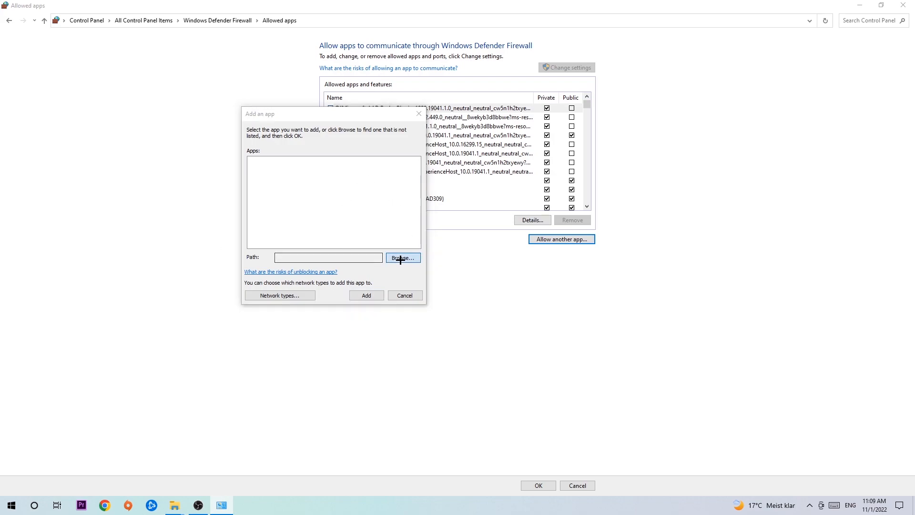
click(402, 258)
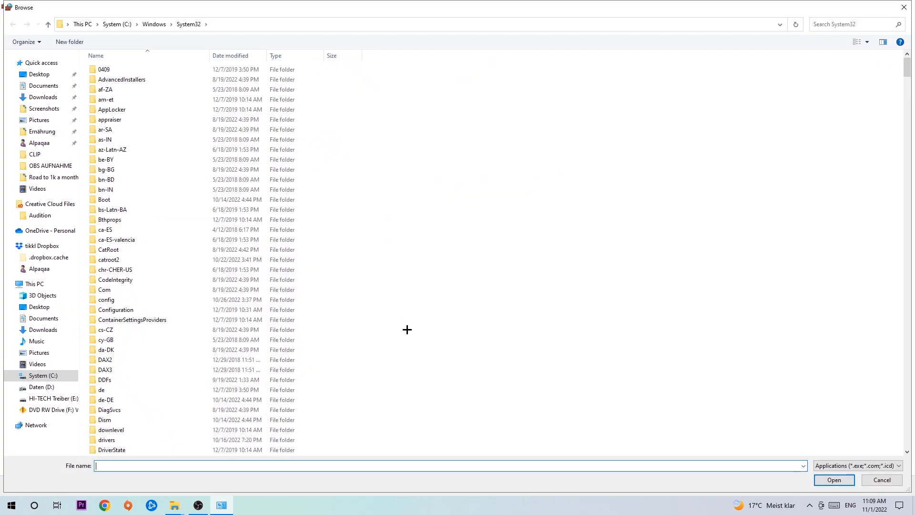
mouse_move(402, 328)
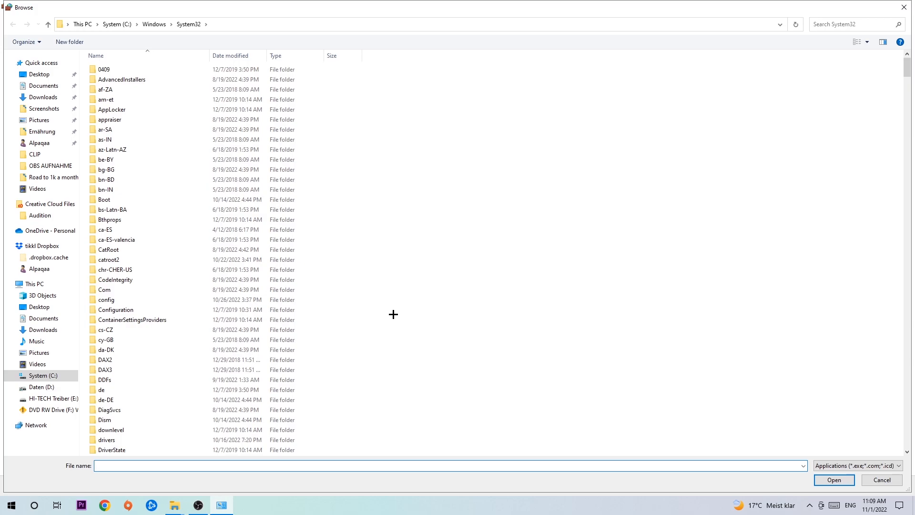
mouse_move(413, 312)
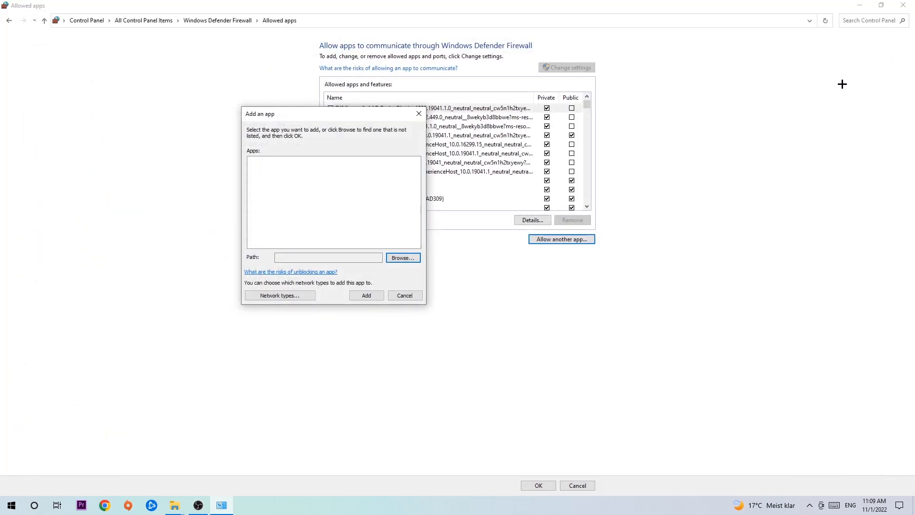
click(404, 294)
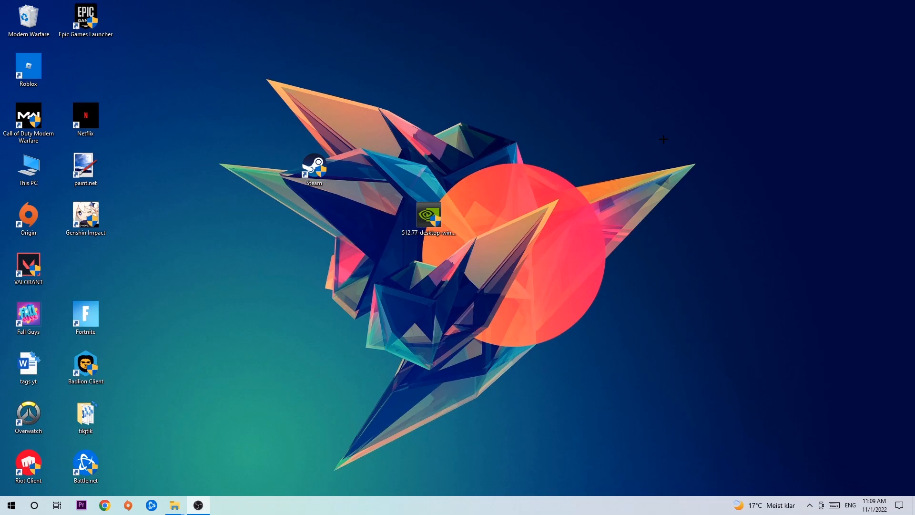
mouse_move(626, 133)
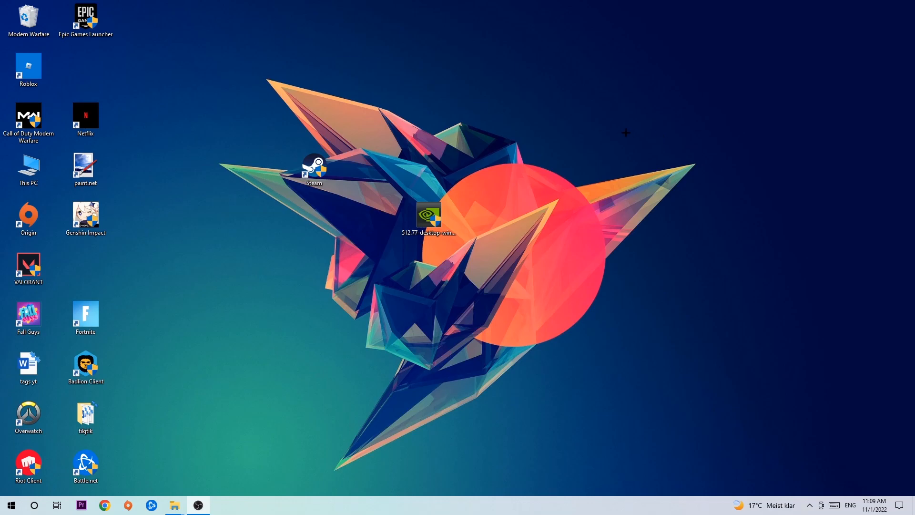